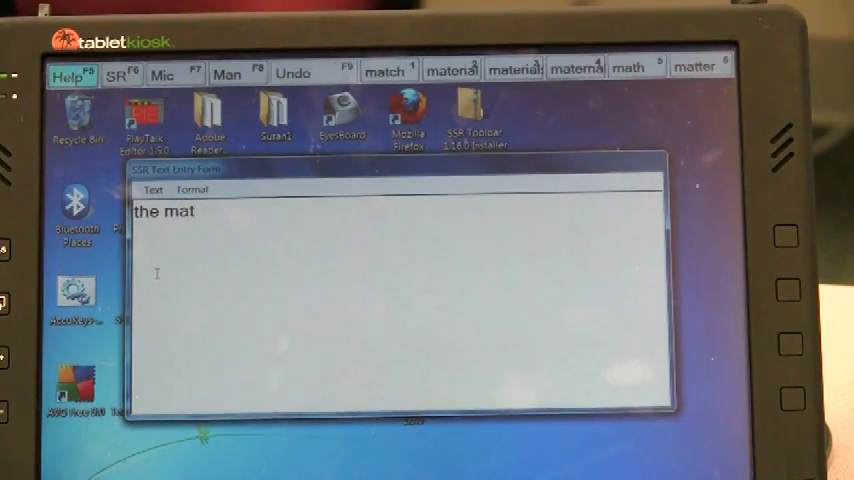
# Type 'the mat' toward 'the matches are on' while word predictions appear.
pyautogui.write('ches a')
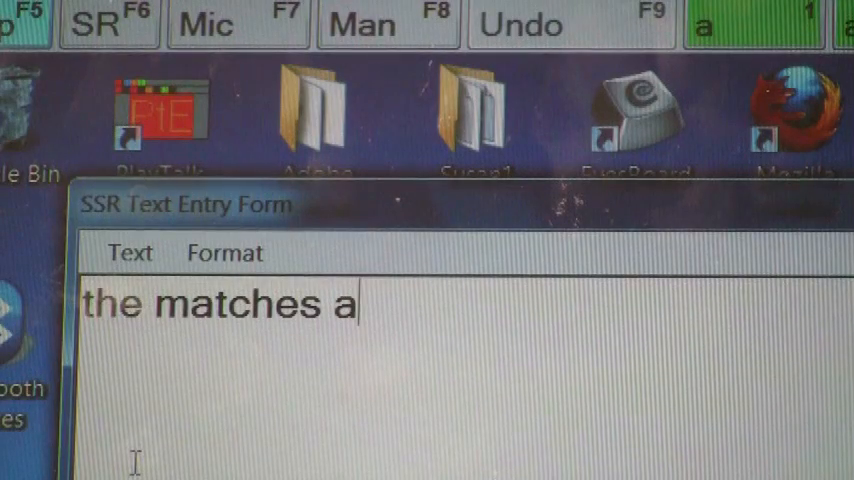
pyautogui.write('re')
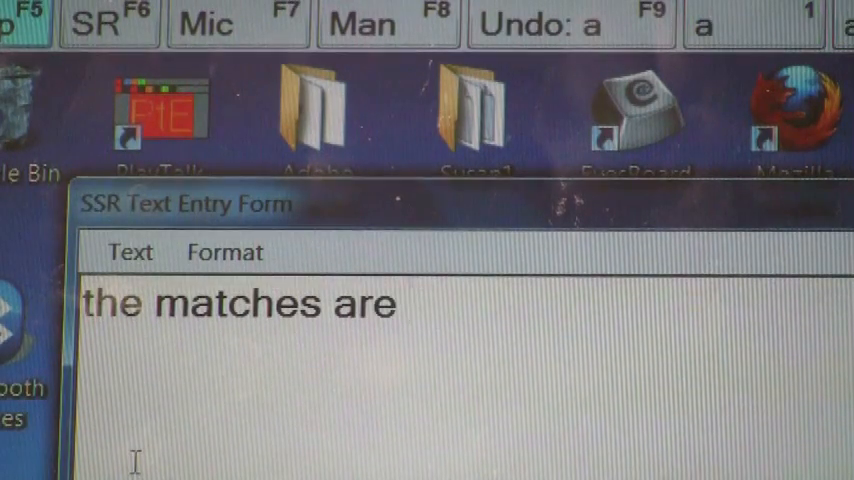
pyautogui.write('o')
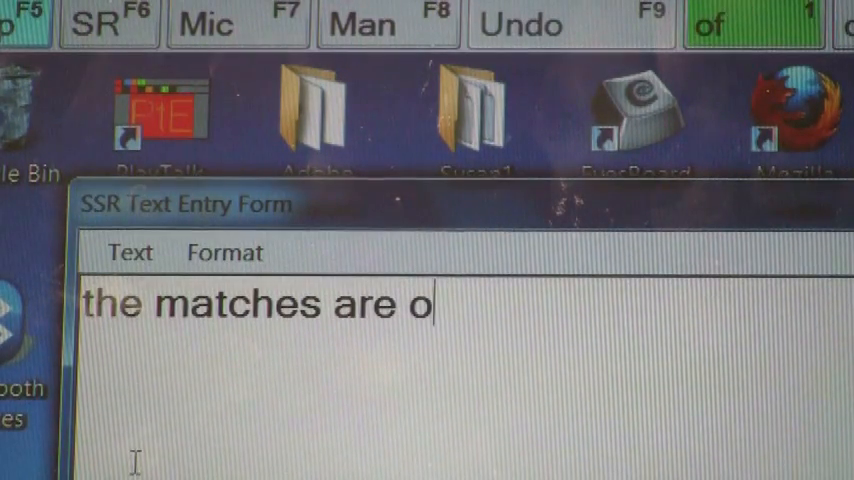
pyautogui.write('n')
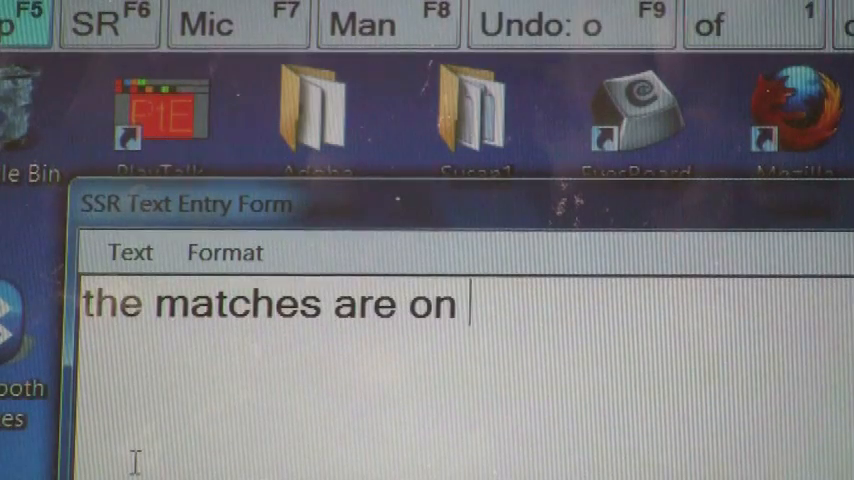
pyautogui.write('the mat')
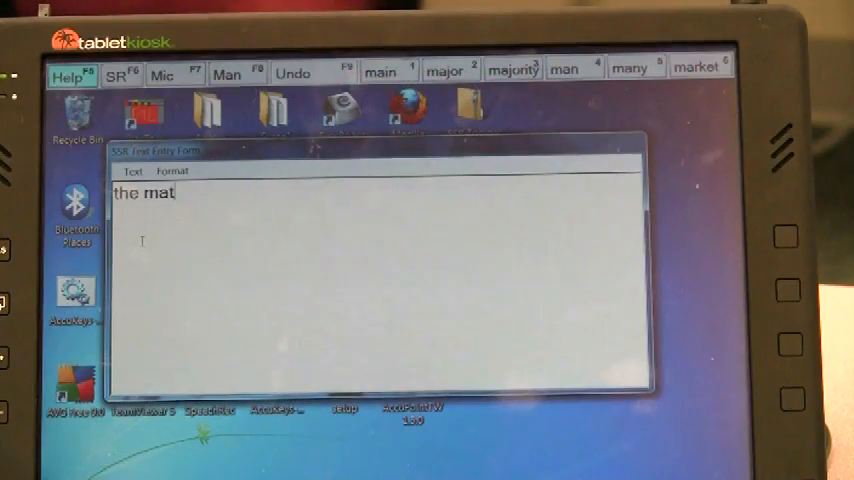
# Type 'the s' with the spoken-word list open, clear it, and type 'g'.
pyautogui.write('ches are on')
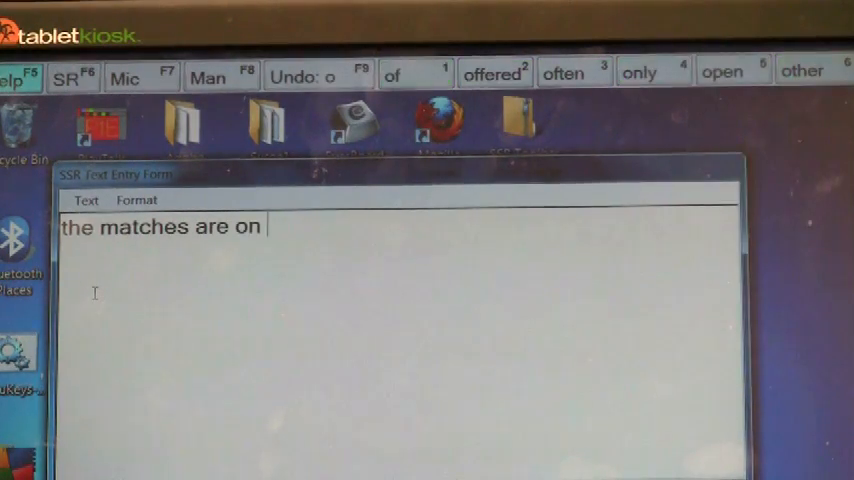
pyautogui.write('the s')
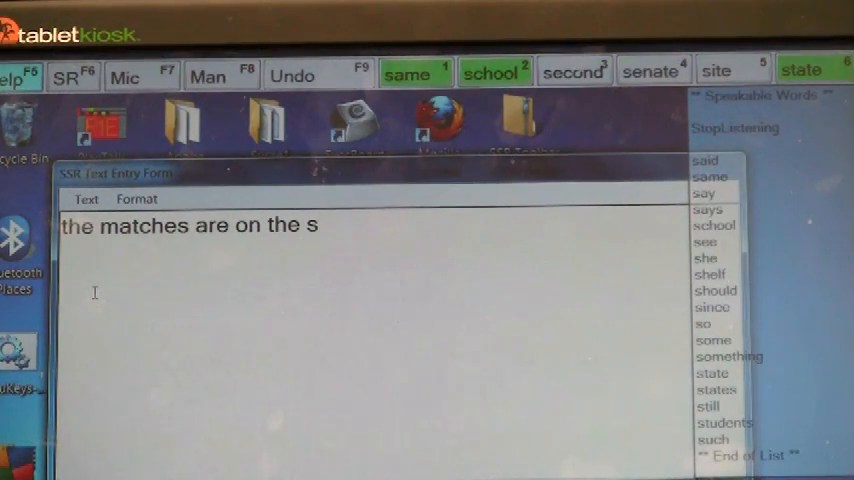
pyautogui.click(710, 274)
pyautogui.write('g')
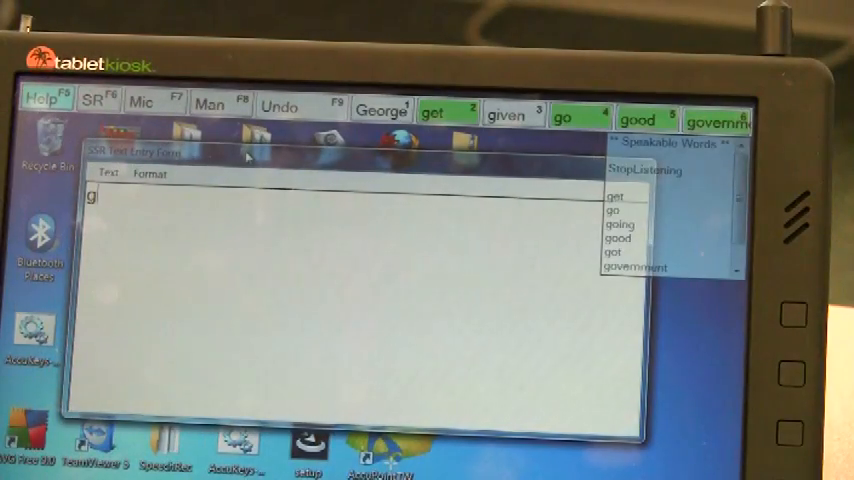
pyautogui.click(610, 211)
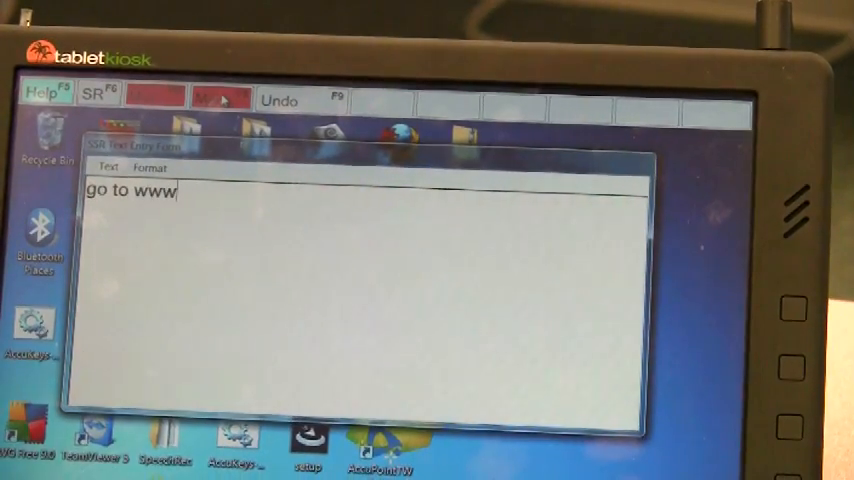
pyautogui.write('.i')
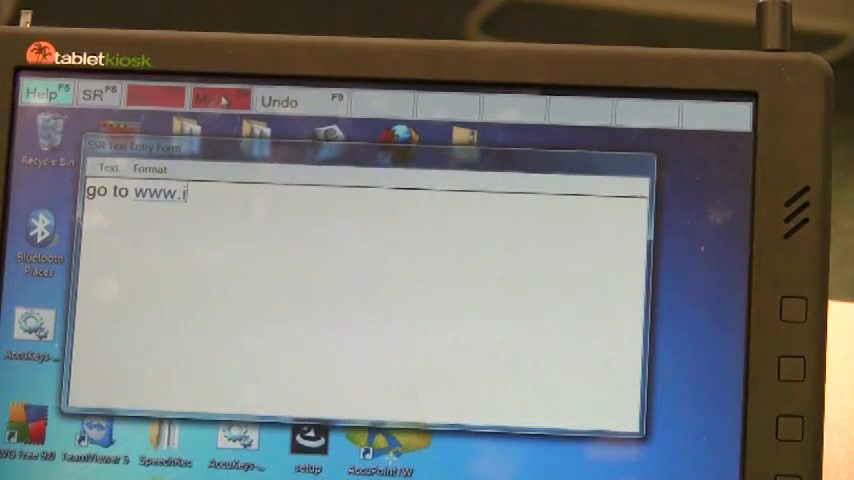
pyautogui.write('nvot')
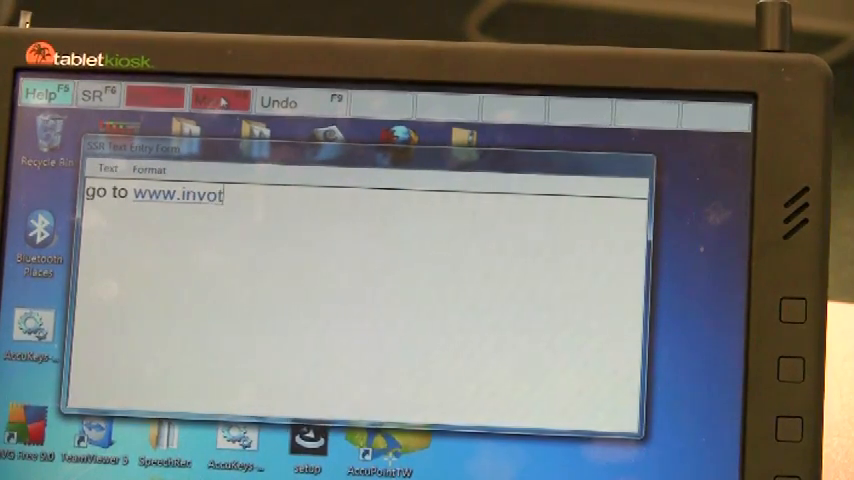
pyautogui.write('ek.org to learn more about i')
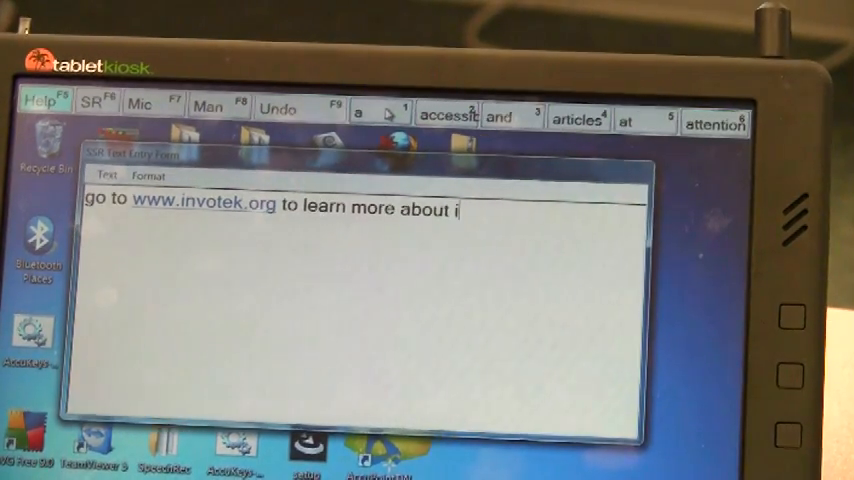
pyautogui.write('t')
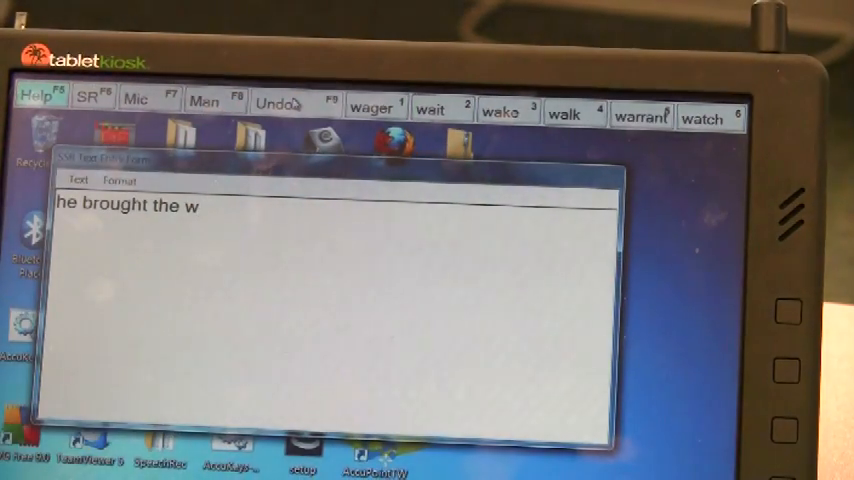
# Type 'woo', pick a prediction, then replace the text with 'he found his'.
pyautogui.write('oo')
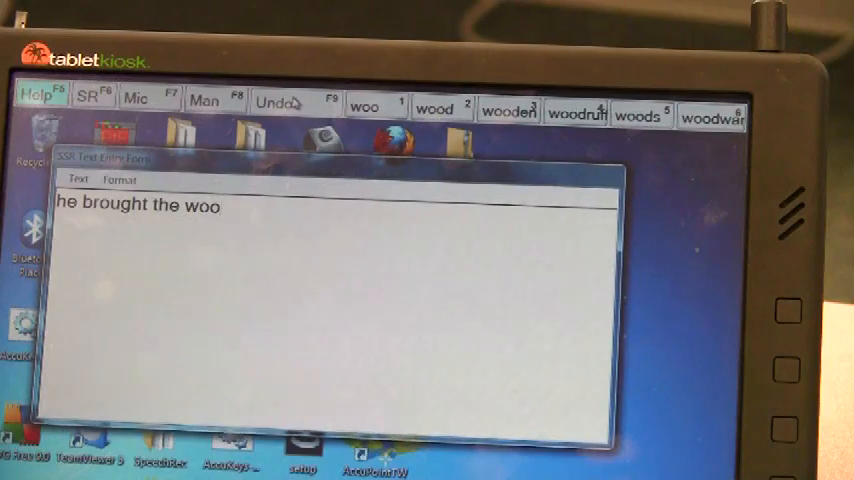
pyautogui.click(437, 109)
pyautogui.write('he found h')
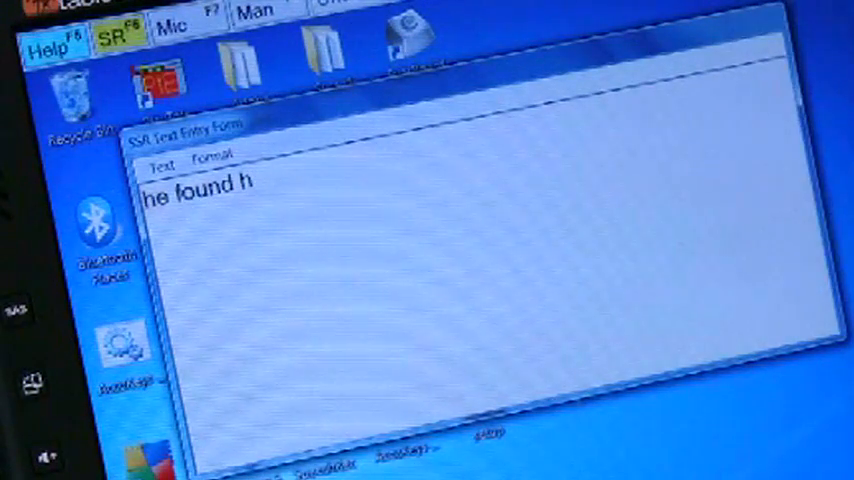
pyautogui.write('is')
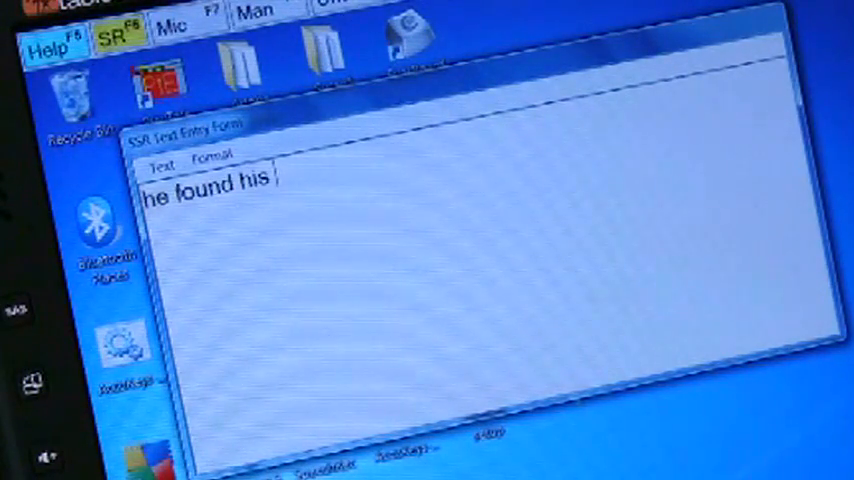